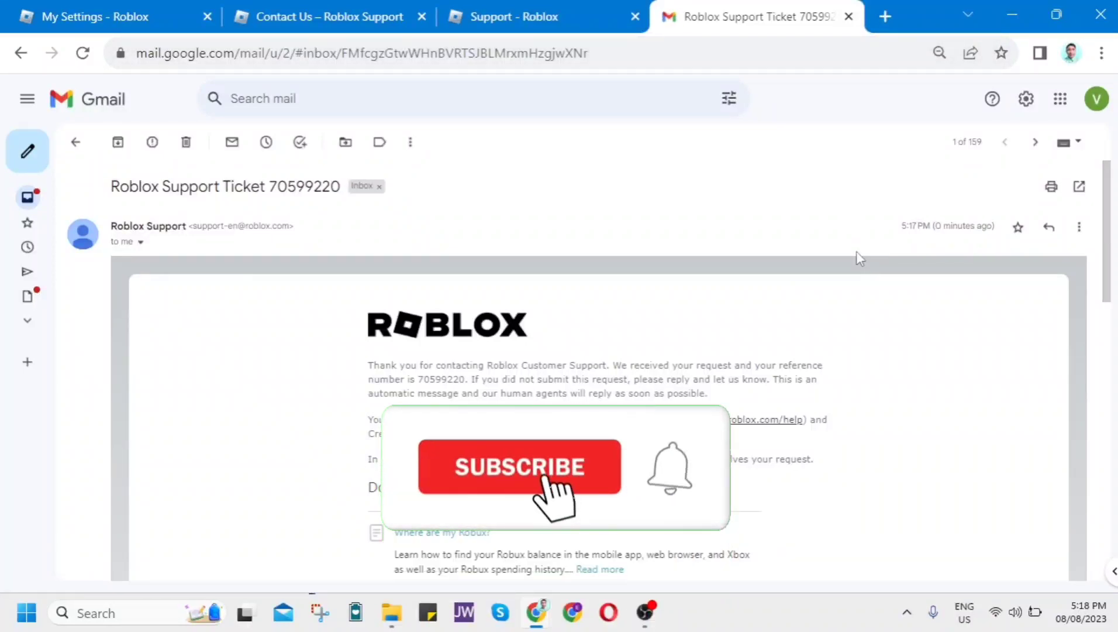
Step: Scroll through the Roblox ticket email and clear the text selection
click(519, 467)
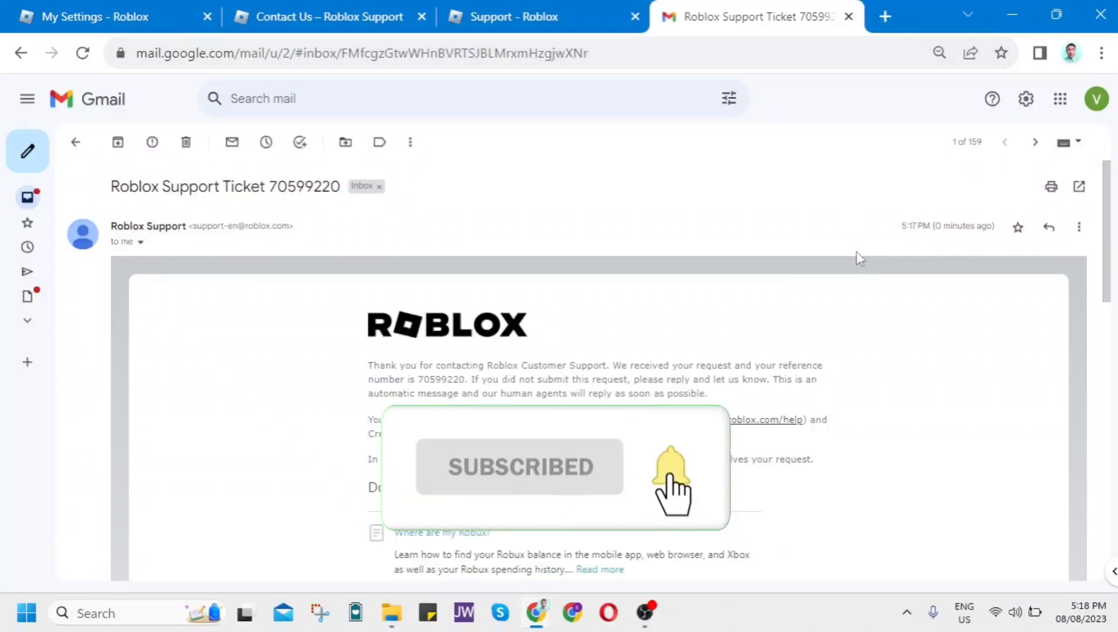
scroll(down, 3)
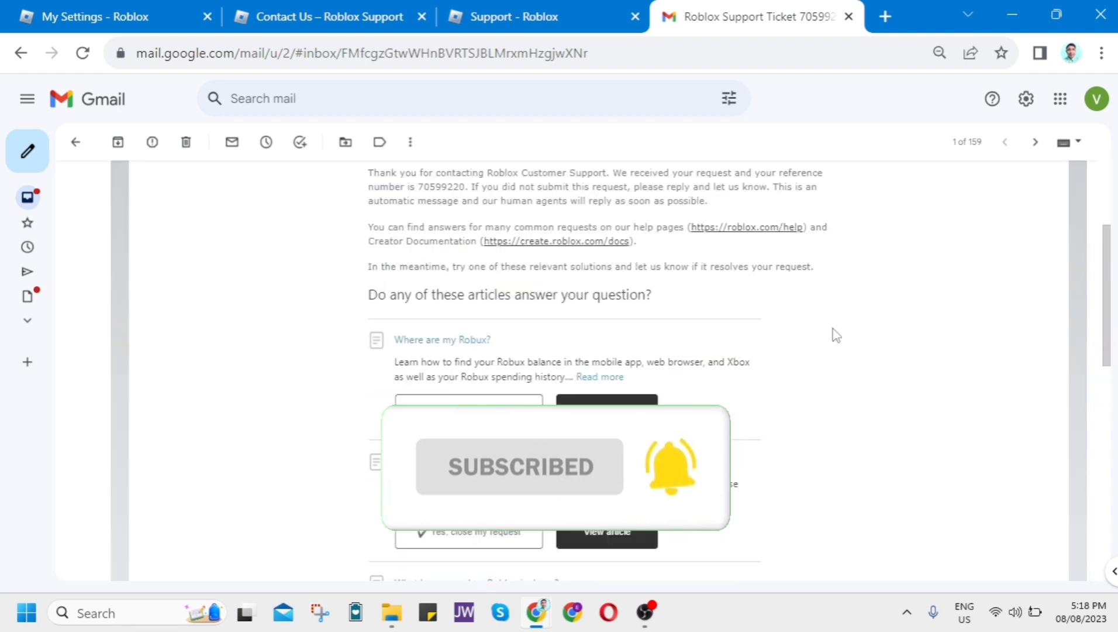
scroll(up, 3)
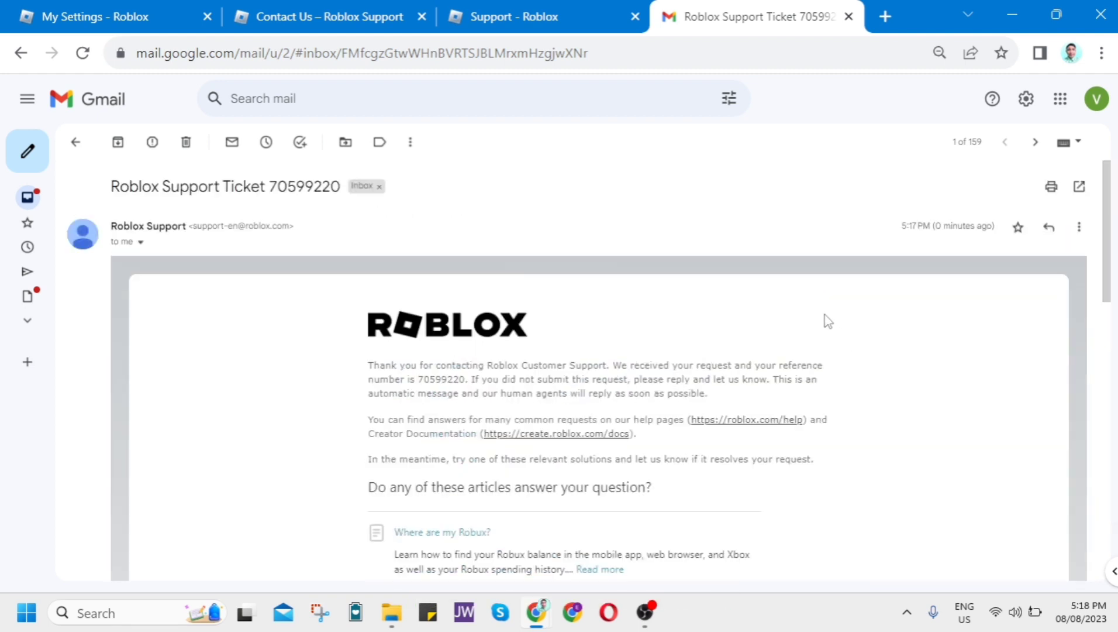
scroll(down, 3)
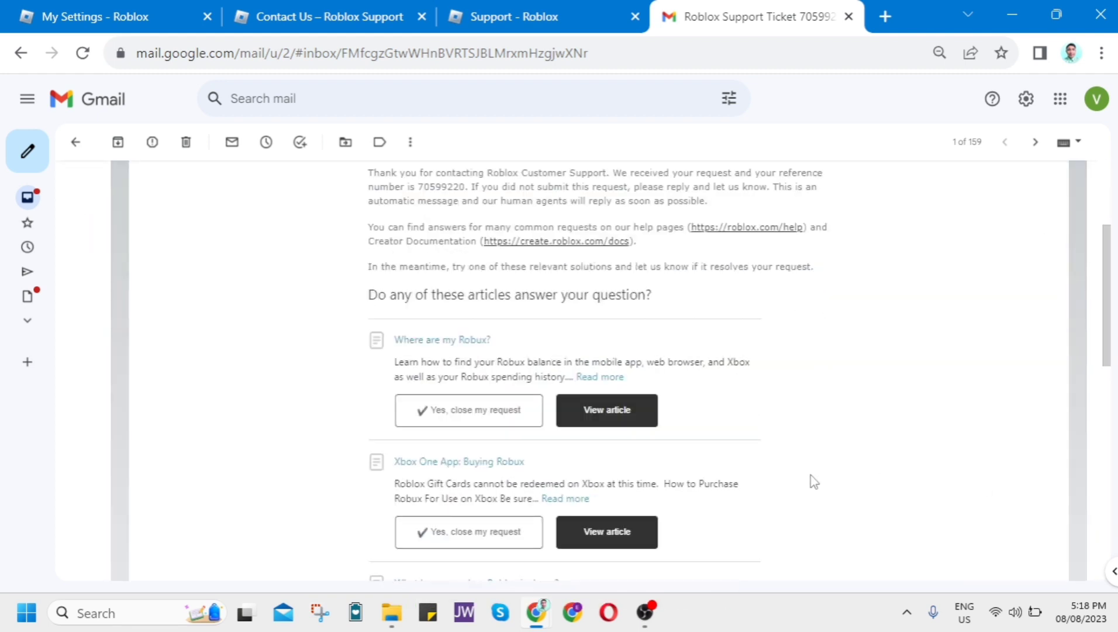
scroll(up, 3)
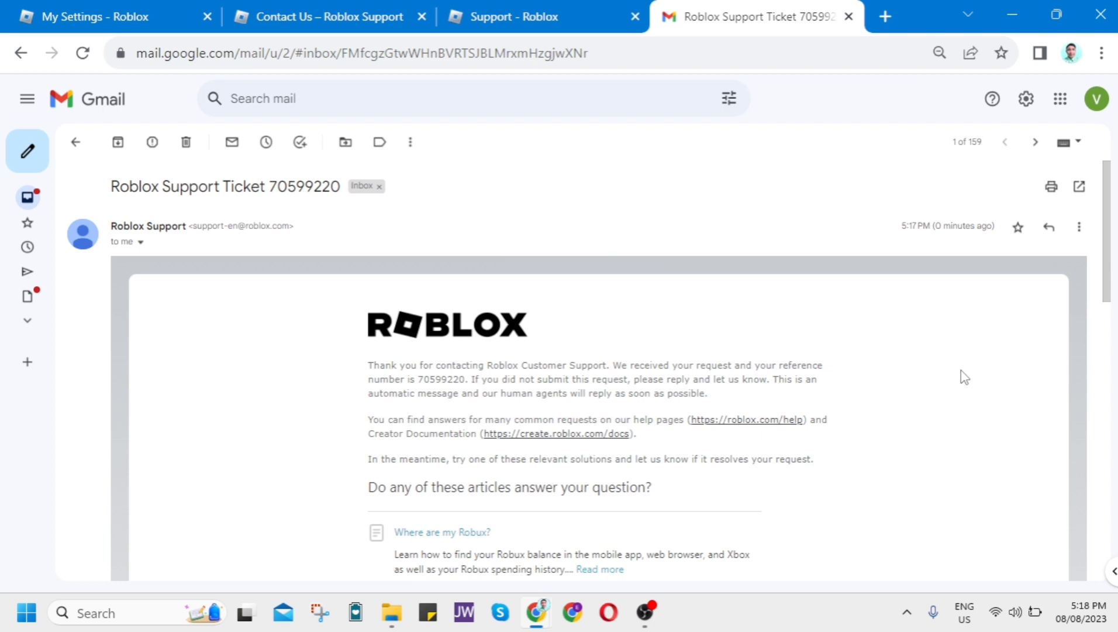
scroll(down, 3)
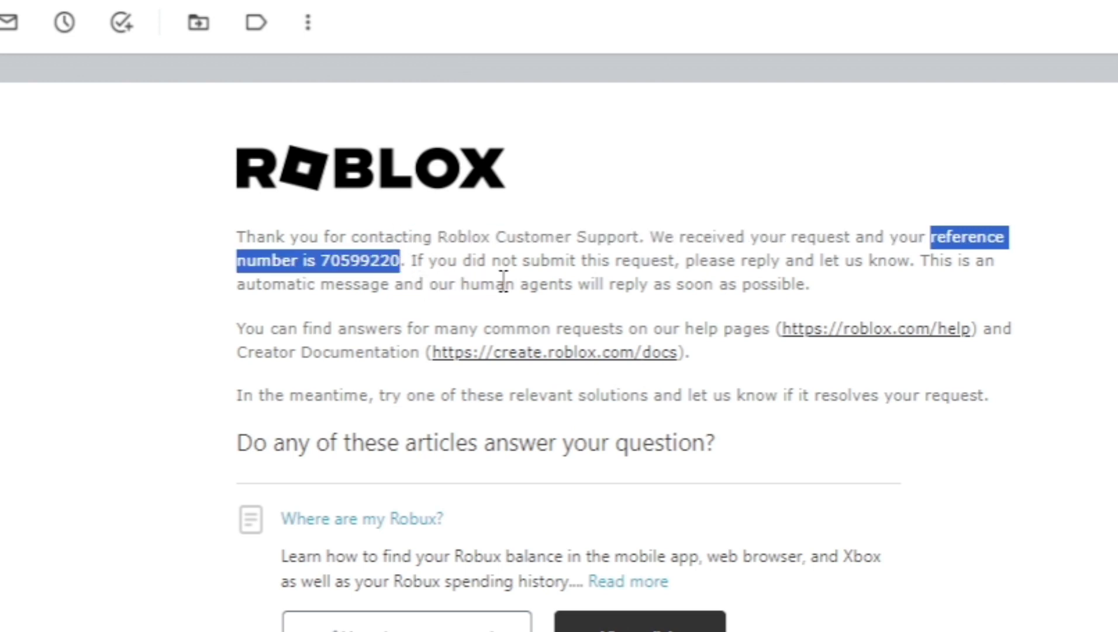
click(642, 306)
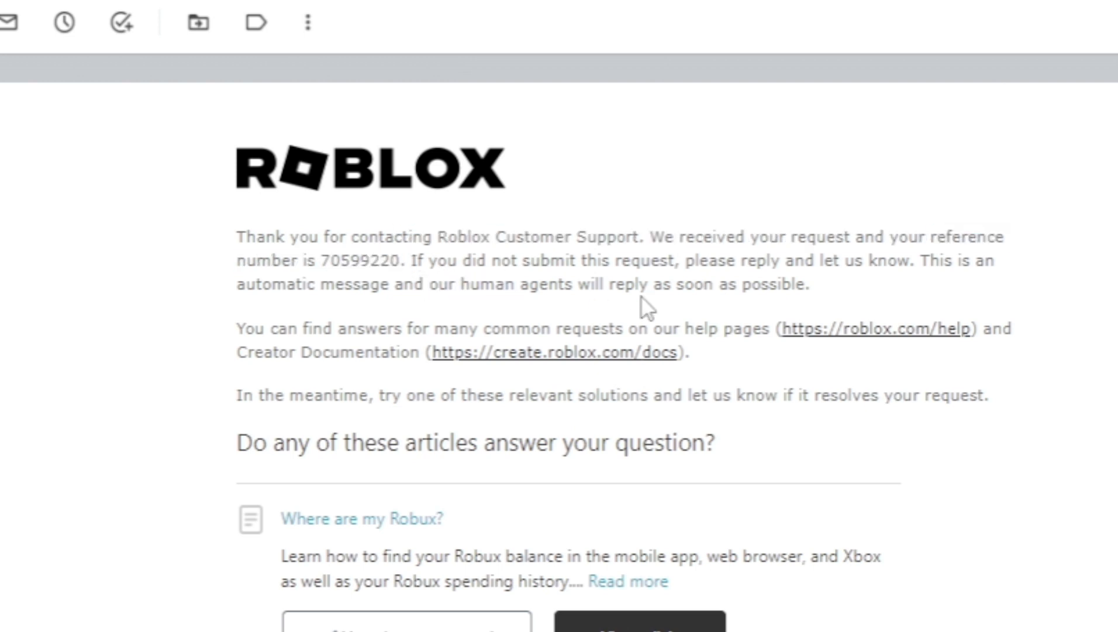
mouse_move(925, 315)
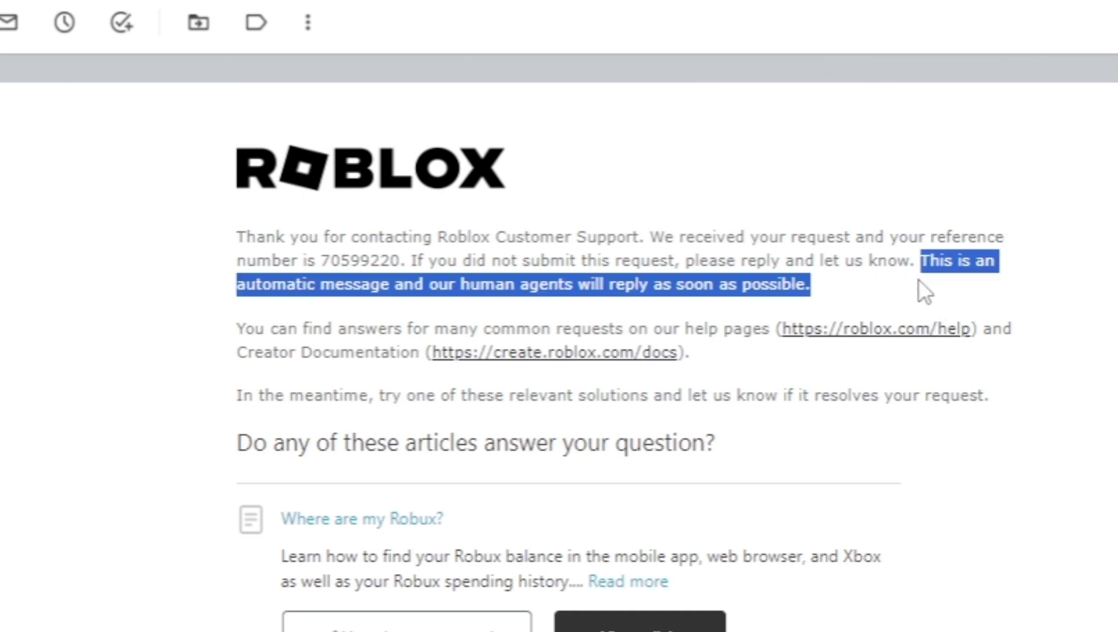
mouse_move(527, 288)
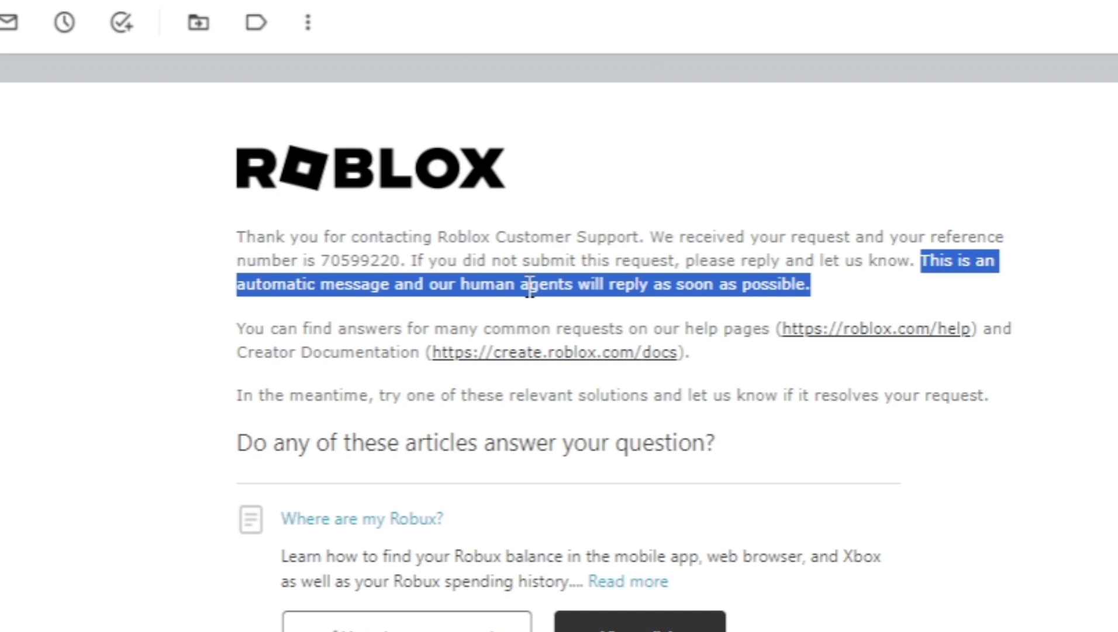
mouse_move(695, 306)
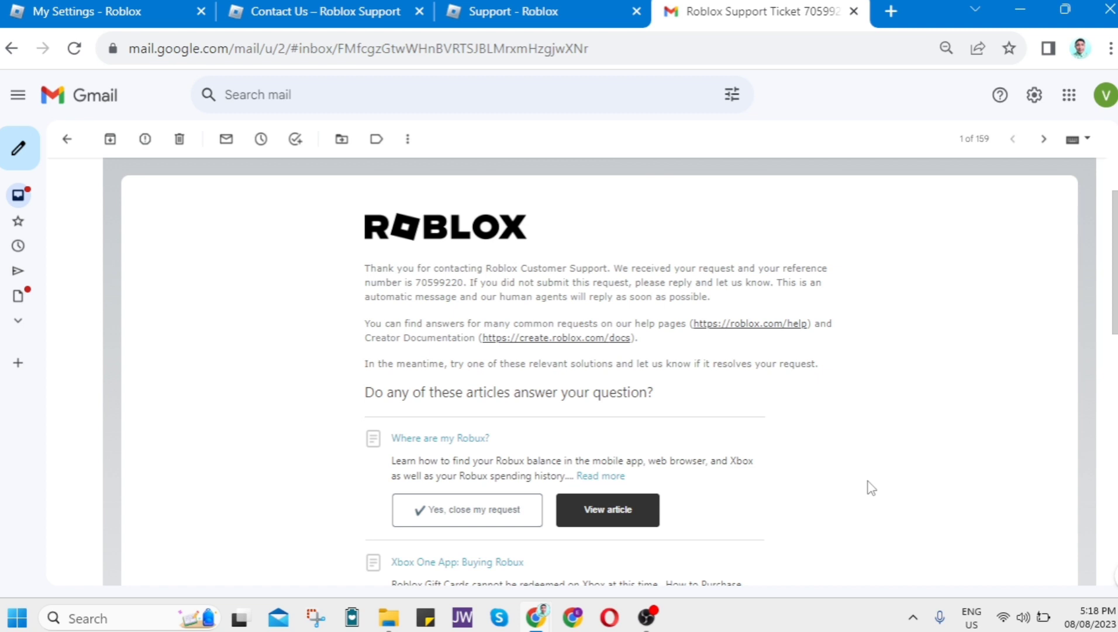
scroll(up, 3)
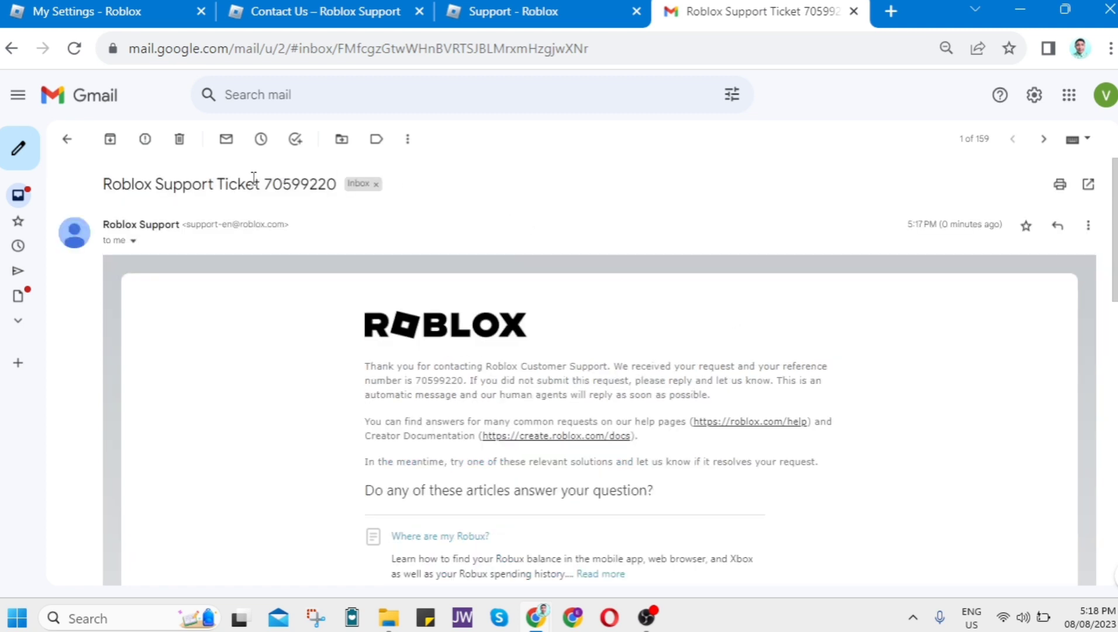
double_click(298, 184)
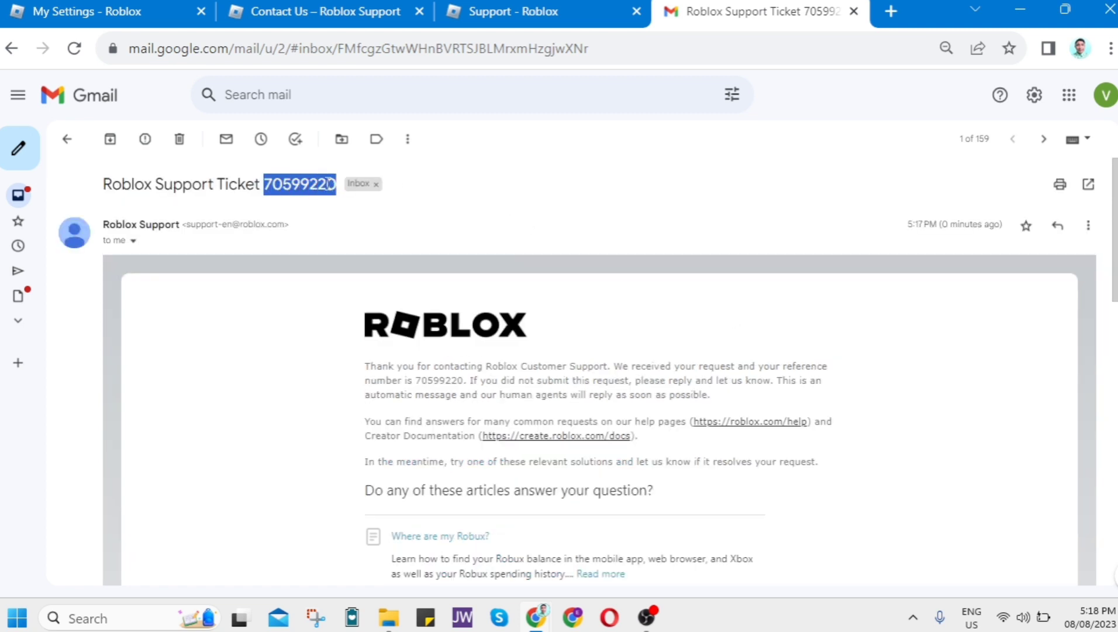
right_click(300, 183)
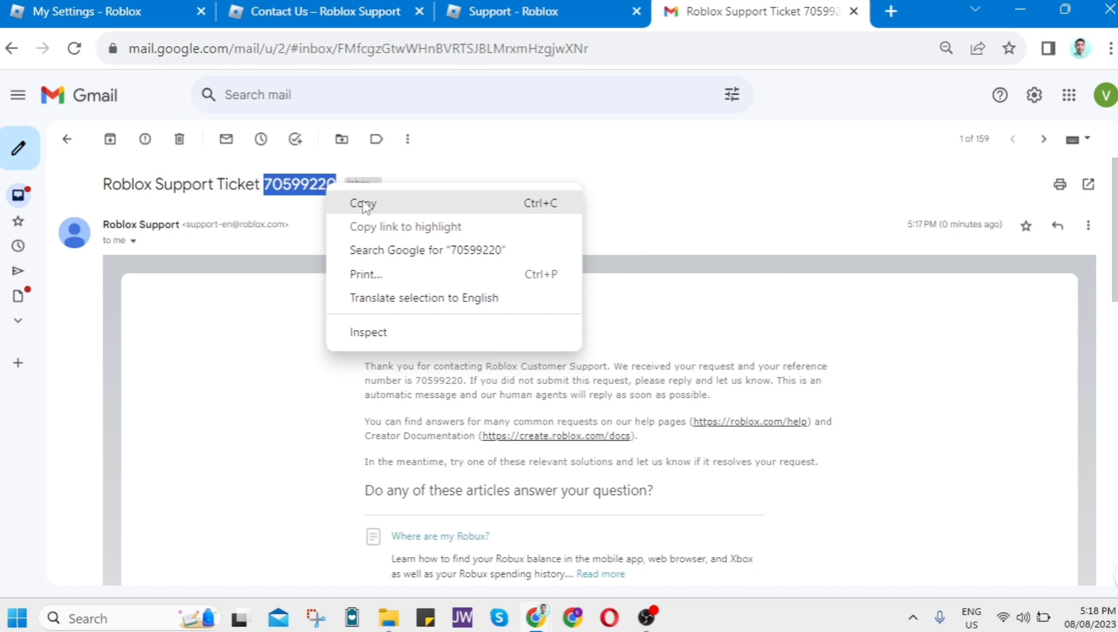
click(362, 203)
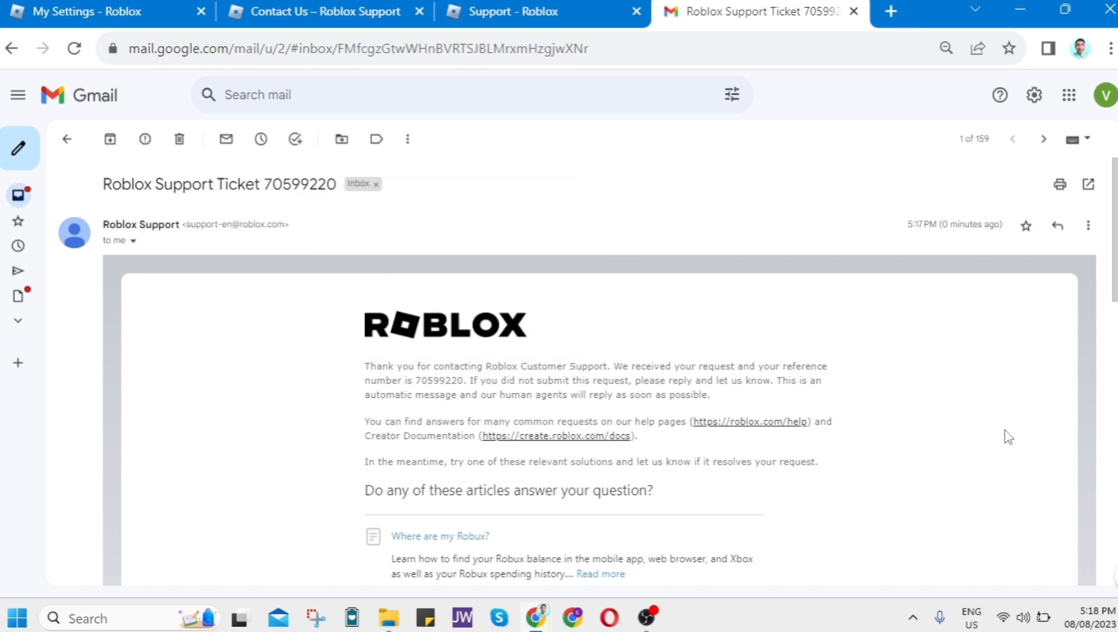
scroll(down, 3)
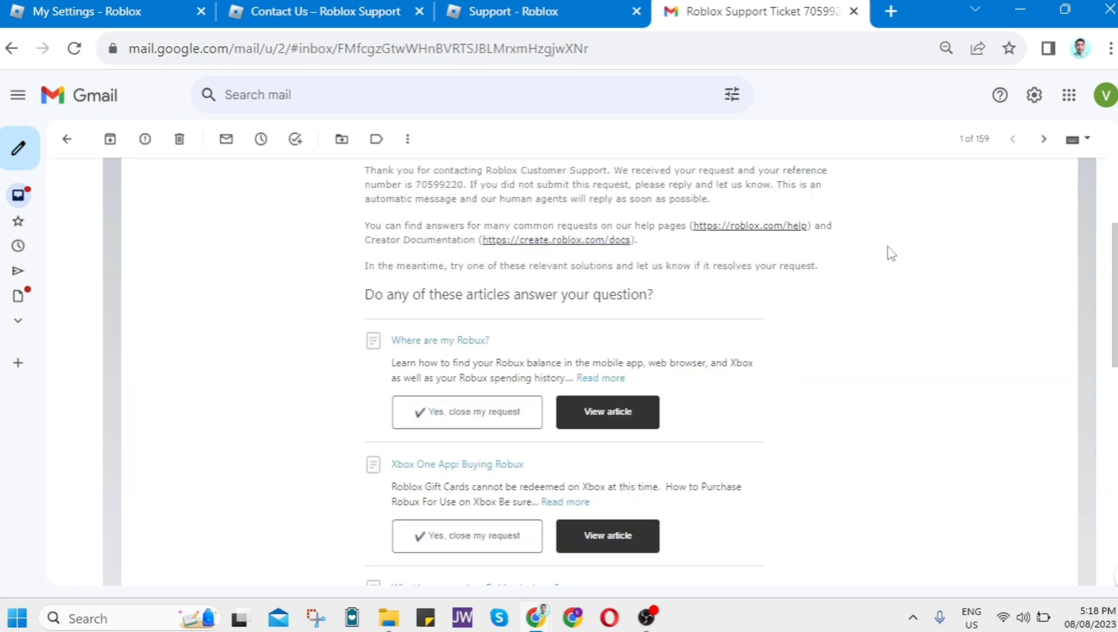
Step: Switch to the Roblox settings tab and scroll the page
click(86, 12)
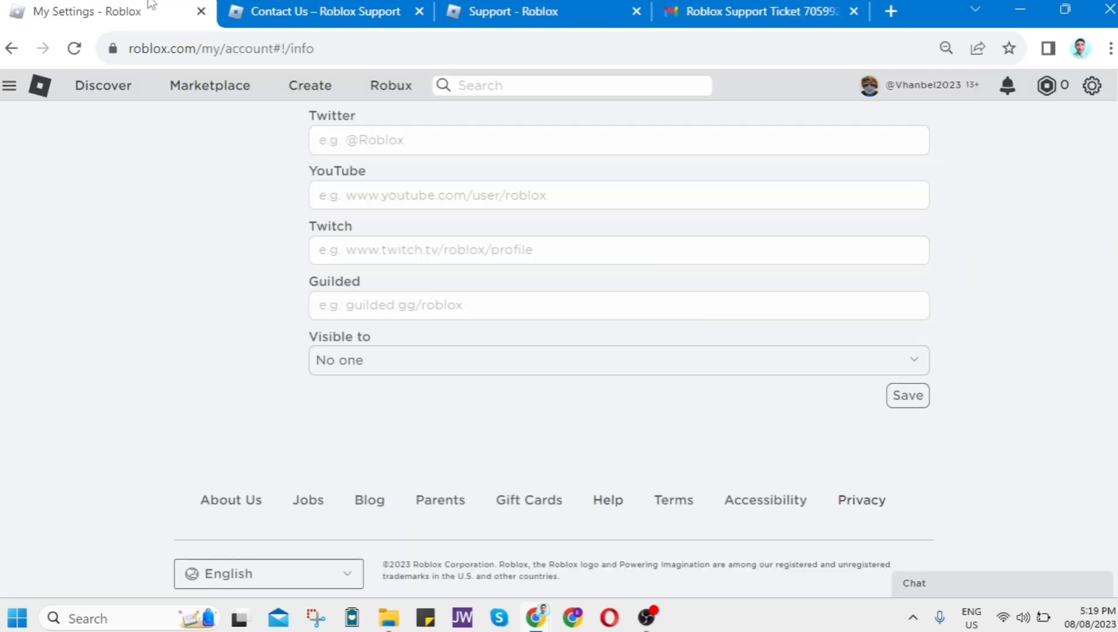
mouse_move(608, 506)
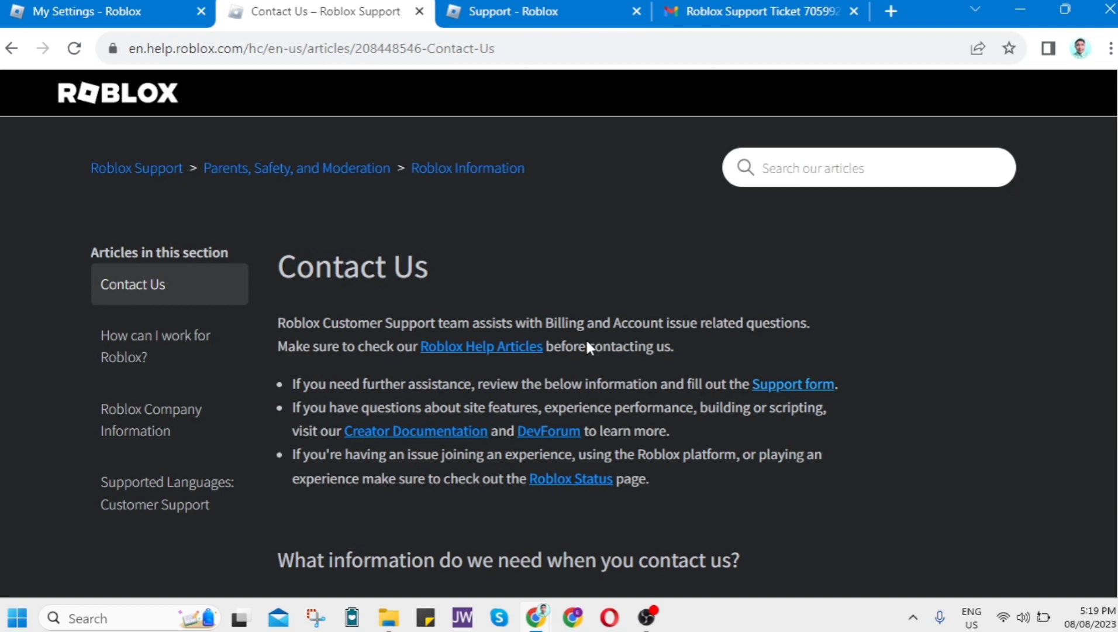
scroll(down, 3)
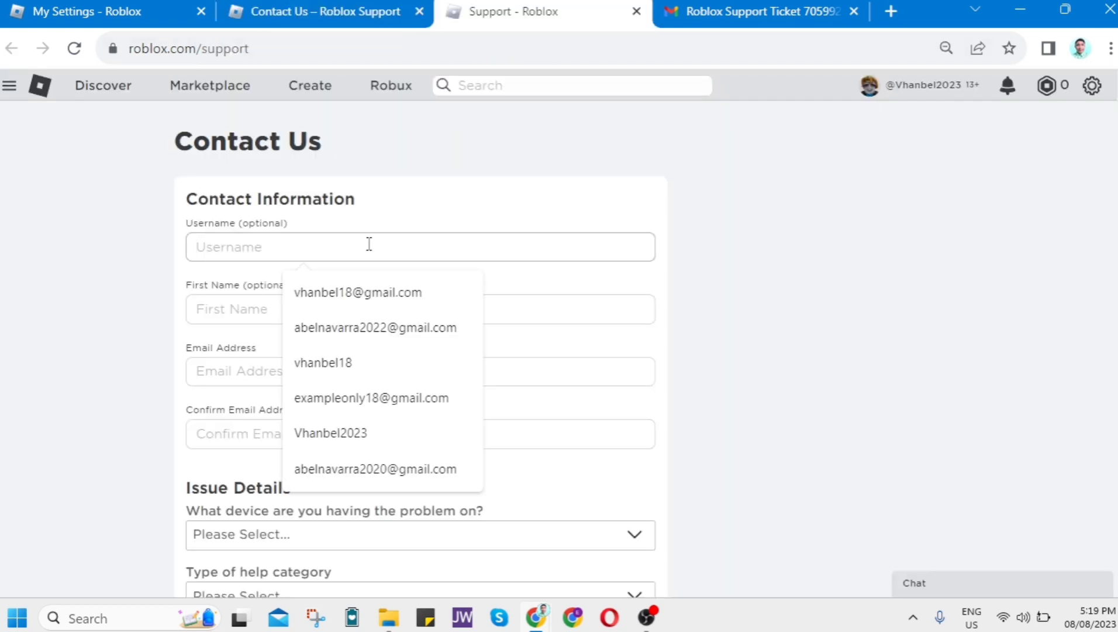
Step: Autofill contact details, choose help category Roblox Toys, and begin the description with 'Please'
click(357, 292)
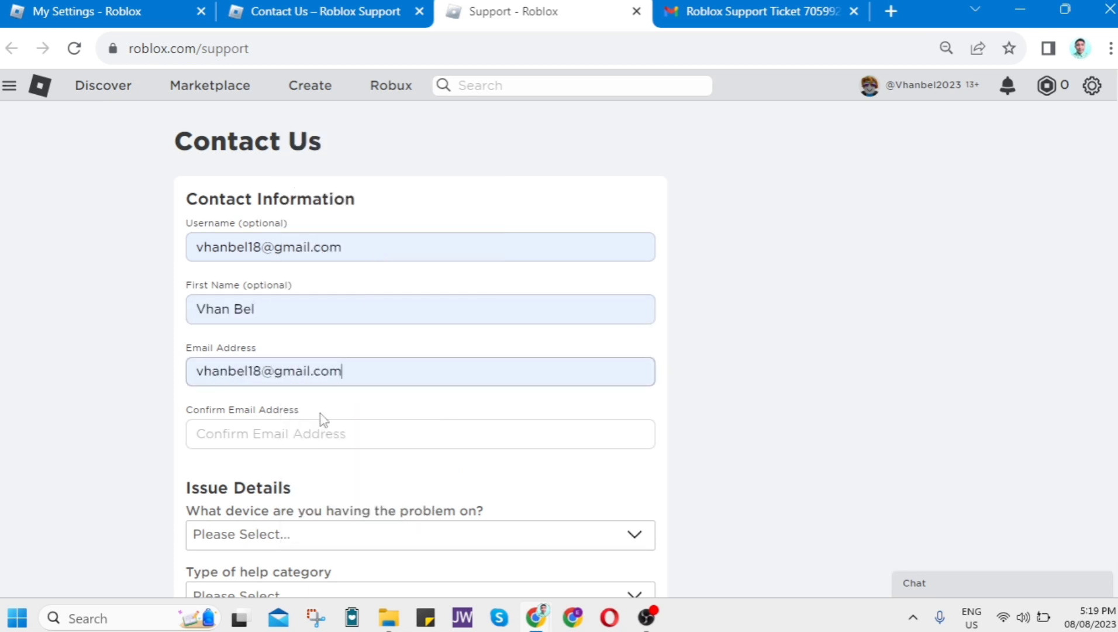
scroll(down, 3)
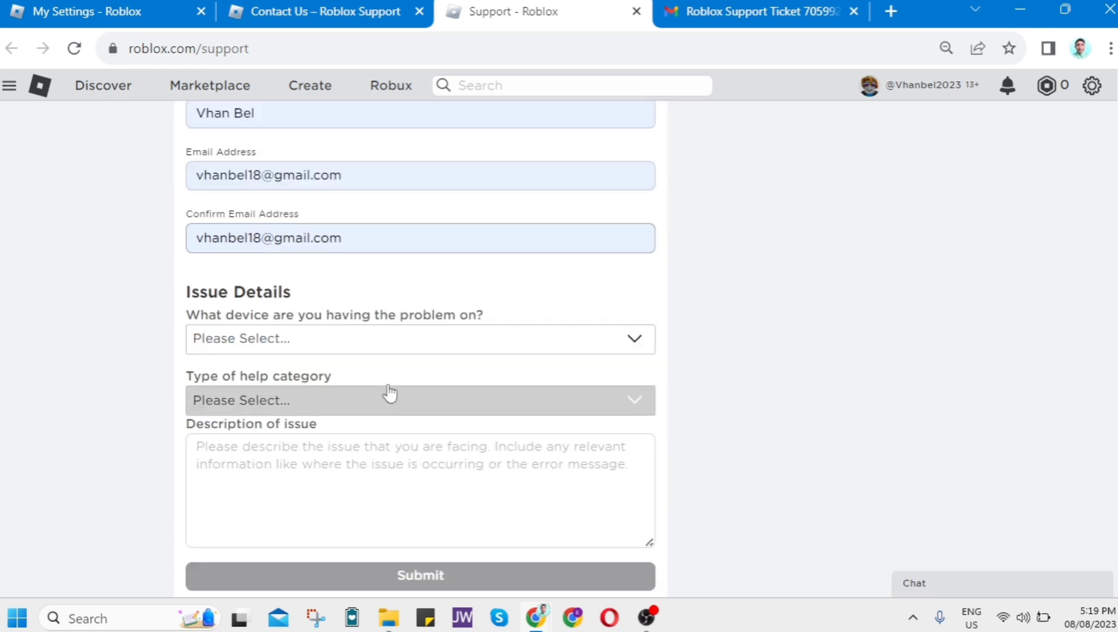
click(419, 339)
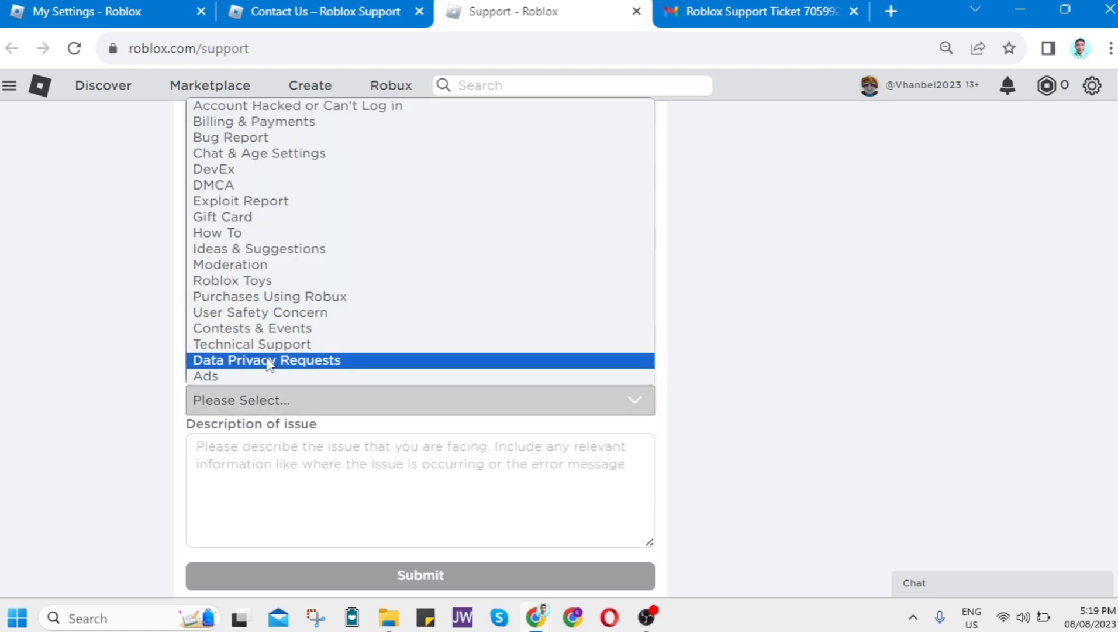
click(232, 280)
text(Lp)
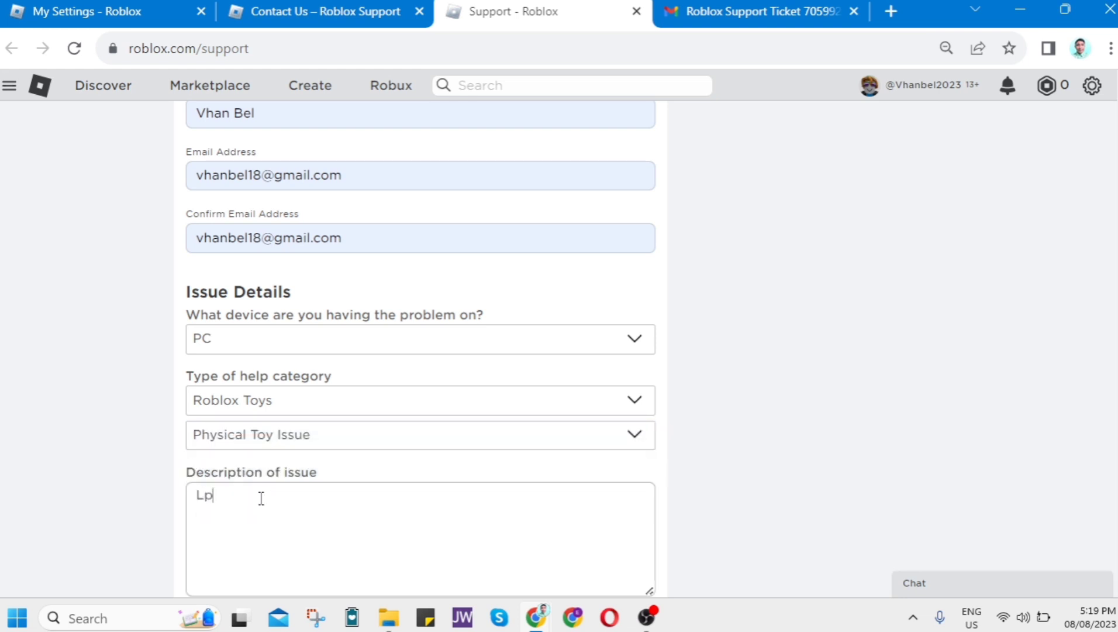
text(Please)
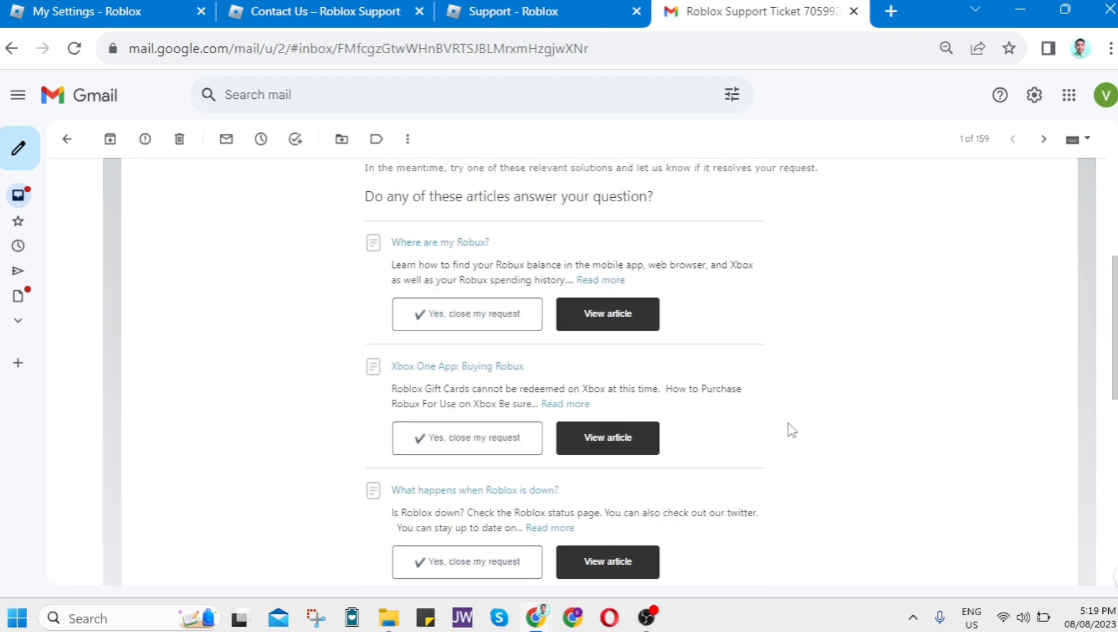
scroll(down, 3)
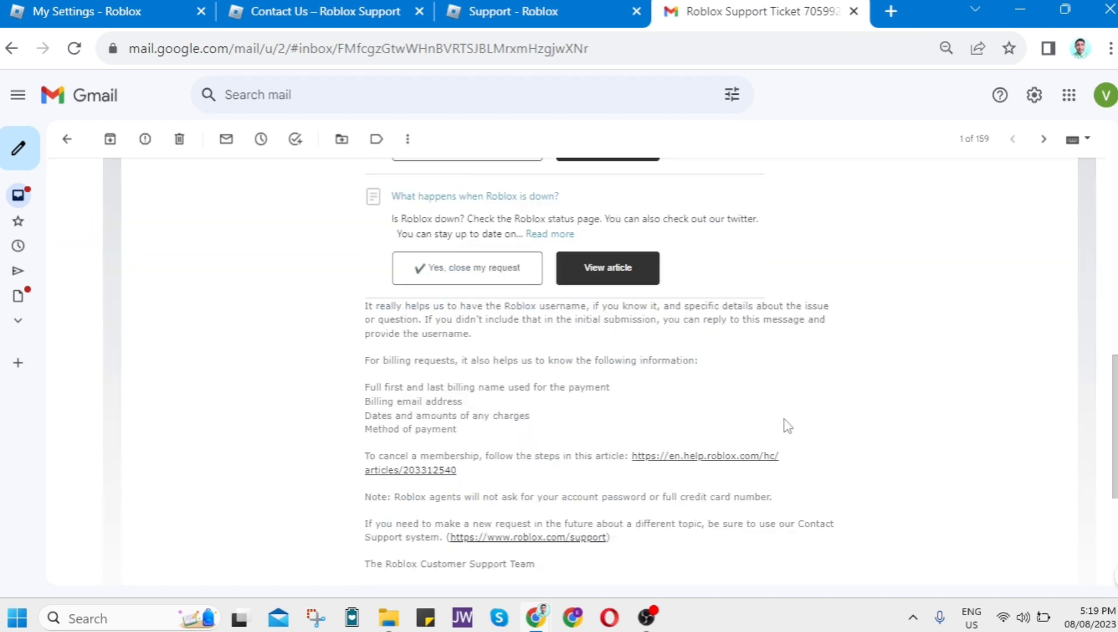
scroll(down, 3)
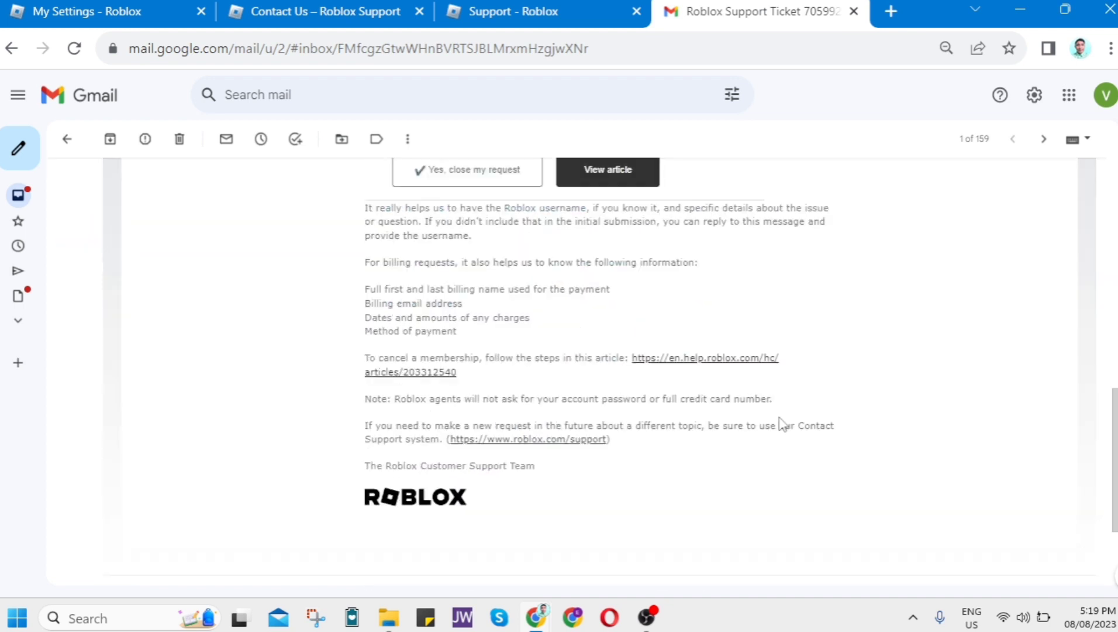
scroll(down, 3)
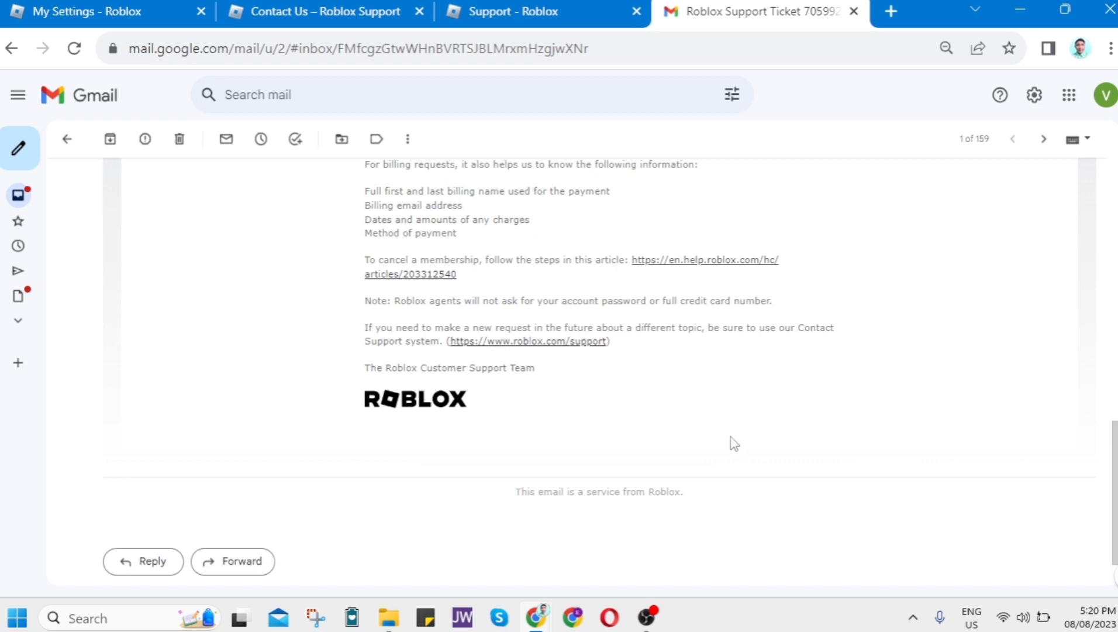
mouse_move(721, 439)
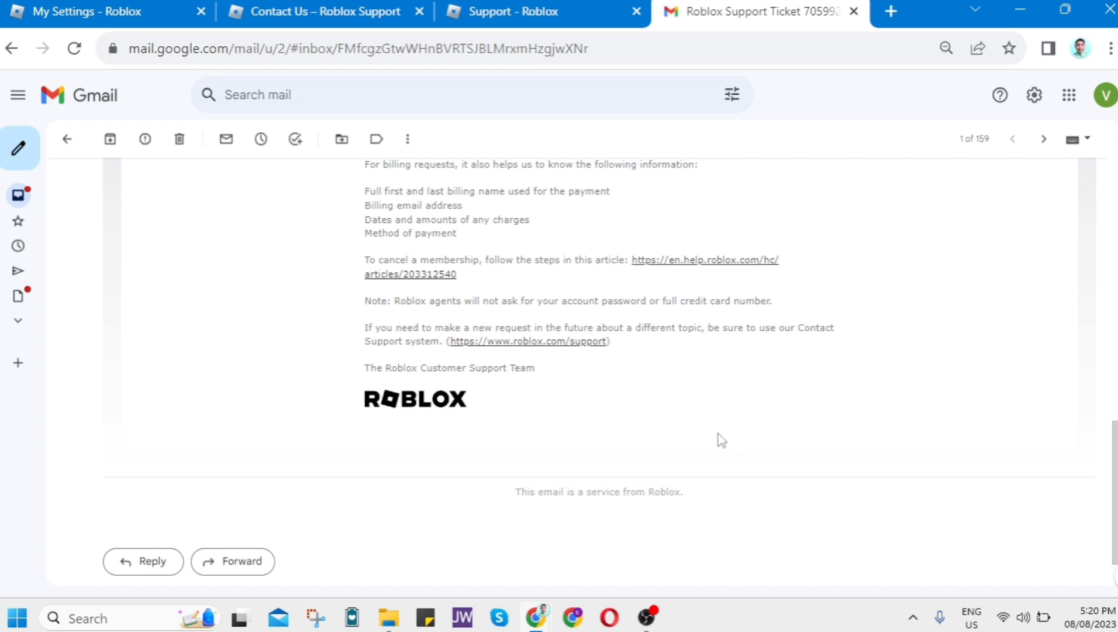
scroll(up, 3)
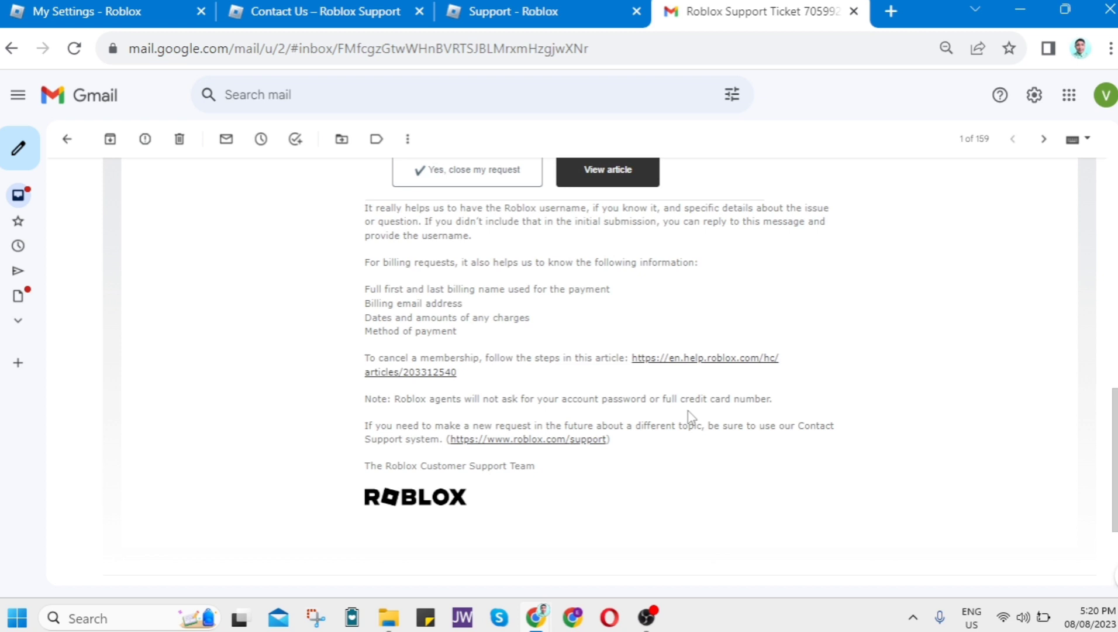
scroll(up, 3)
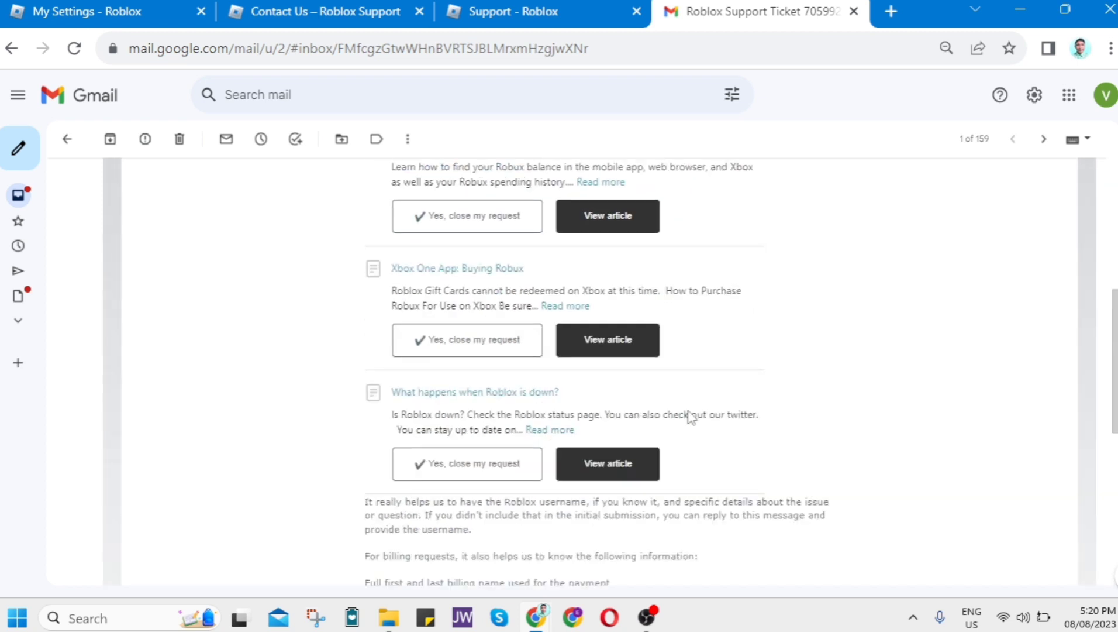
scroll(up, 3)
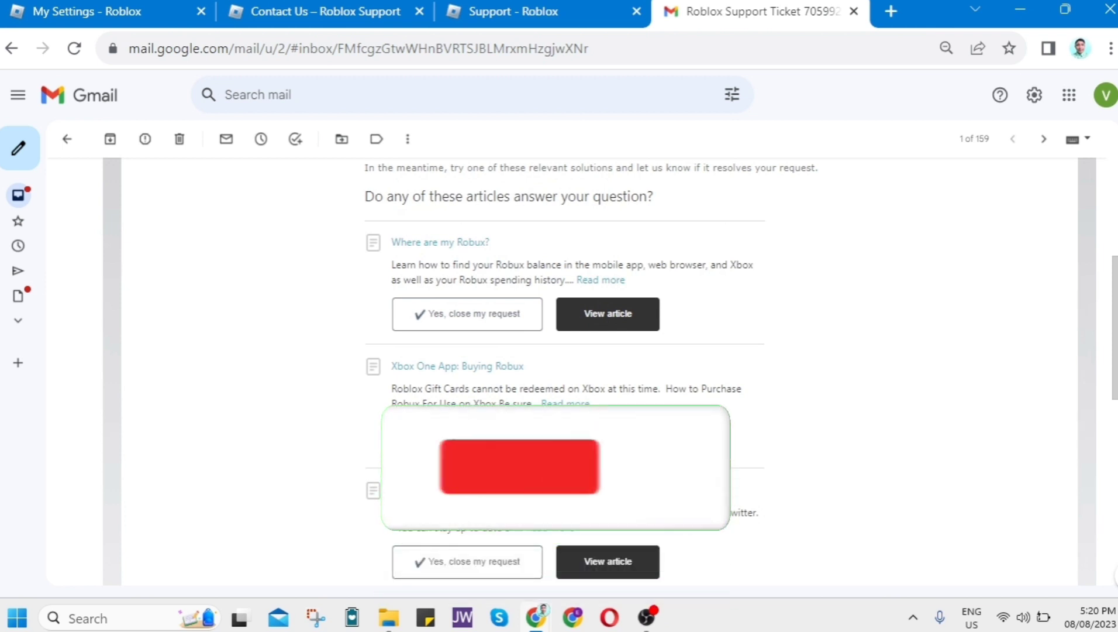
click(520, 466)
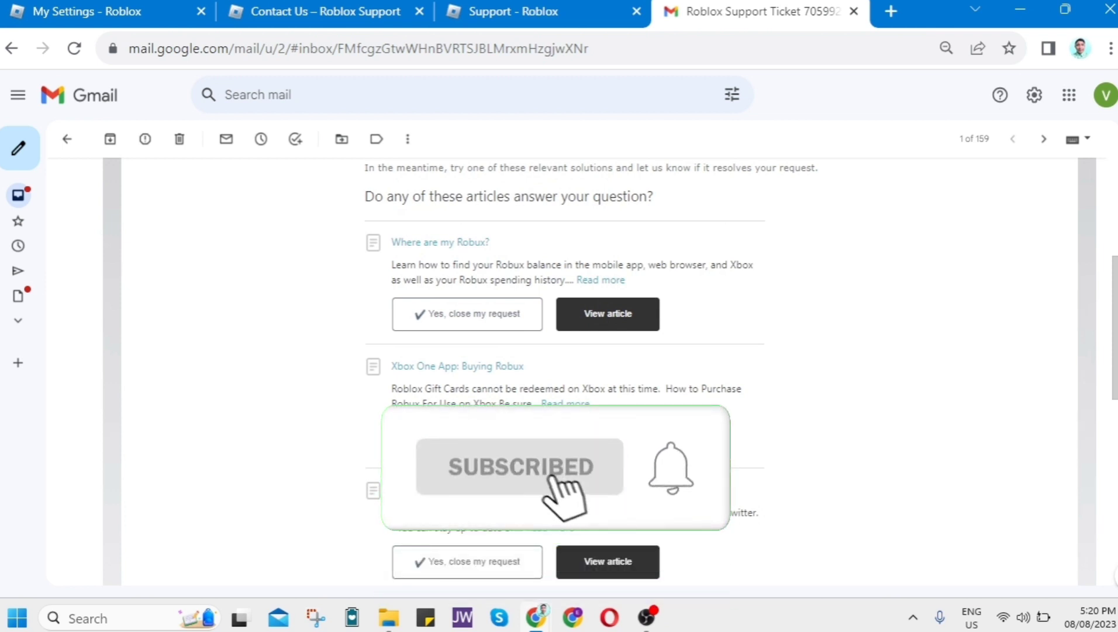